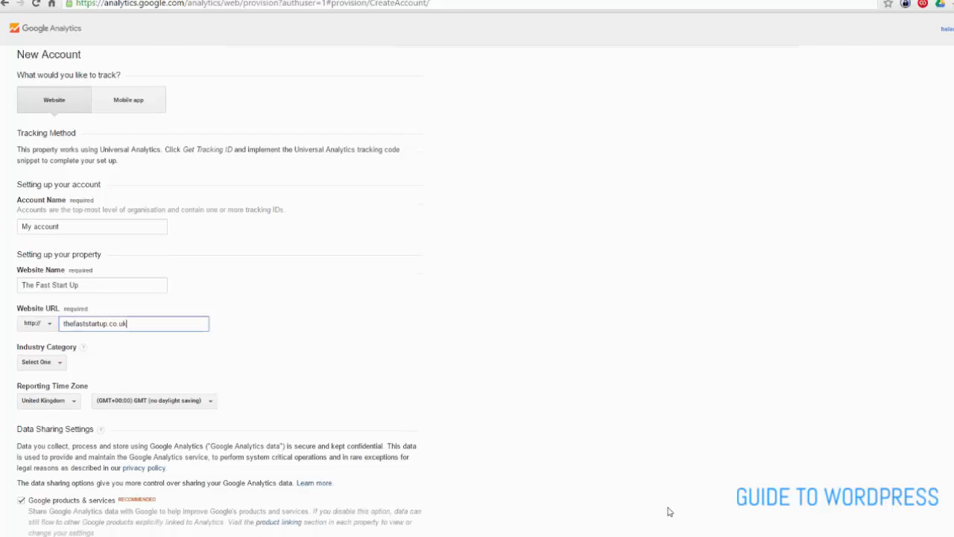
Submit the new account details for The Fast Start Up to request a tracking ID
scroll(down, 3)
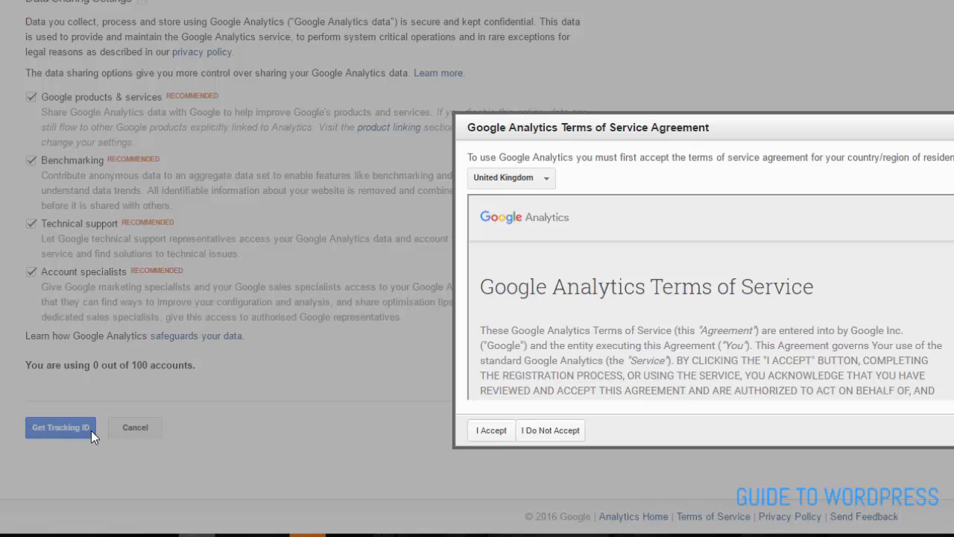
mouse_move(492, 429)
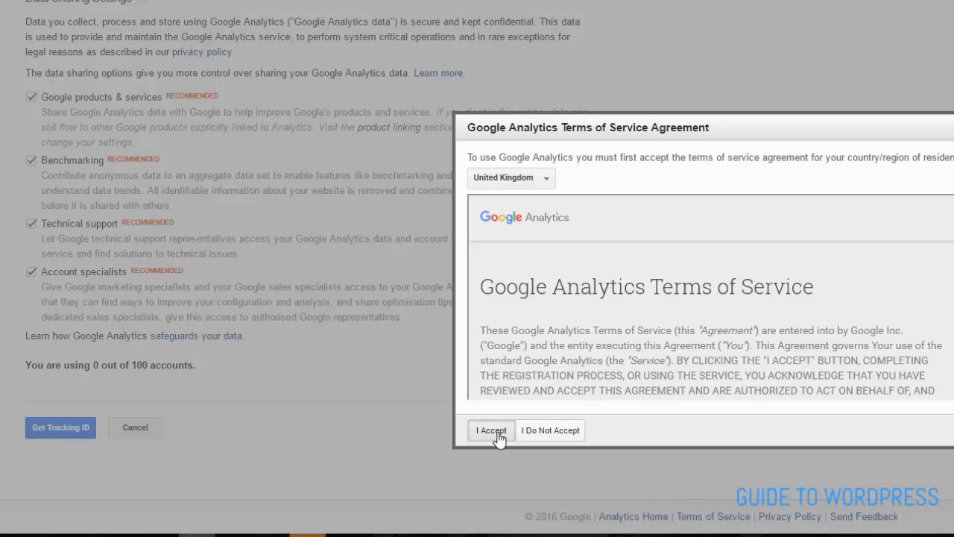
Accept the Google Analytics Terms of Service Agreement for the new account
click(492, 430)
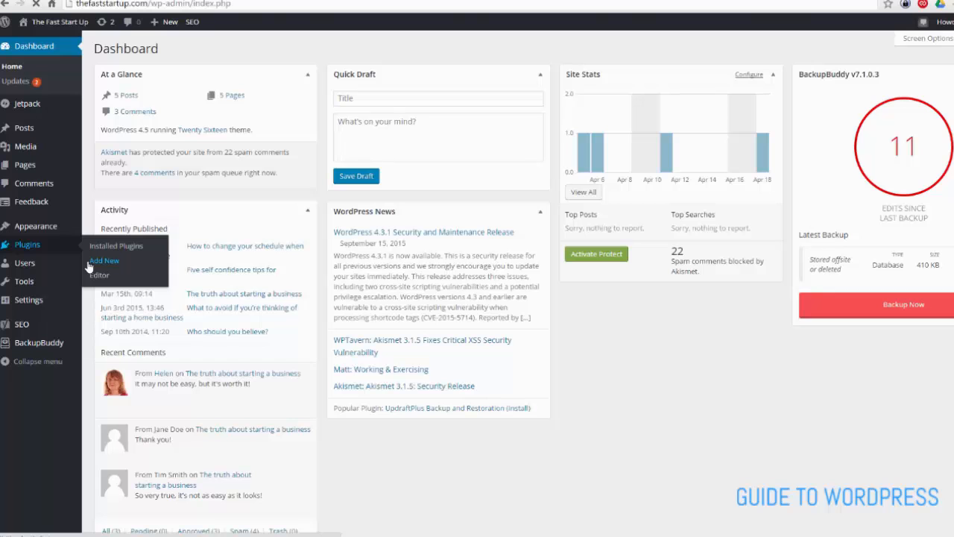
Search the Add Plugins directory for 'Headers and footers'
click(105, 259)
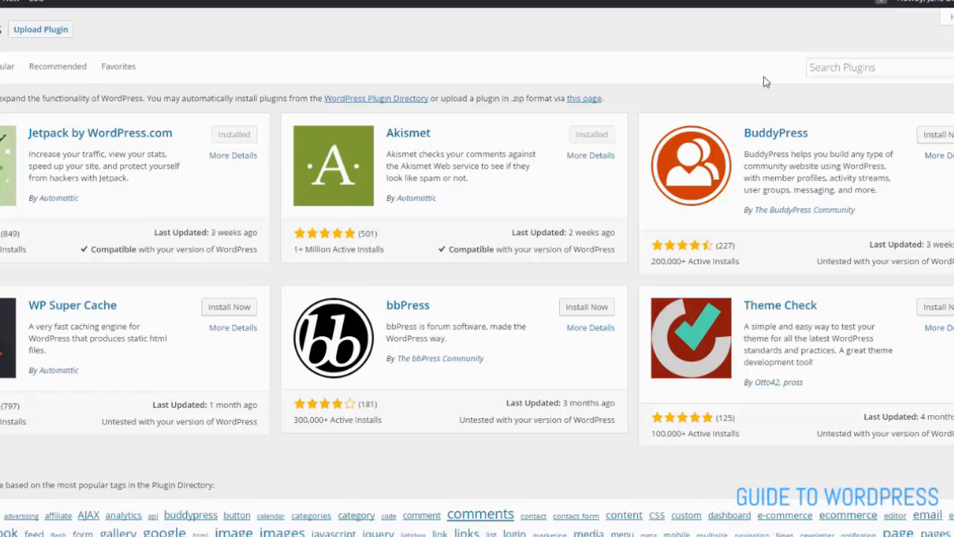
click(832, 45)
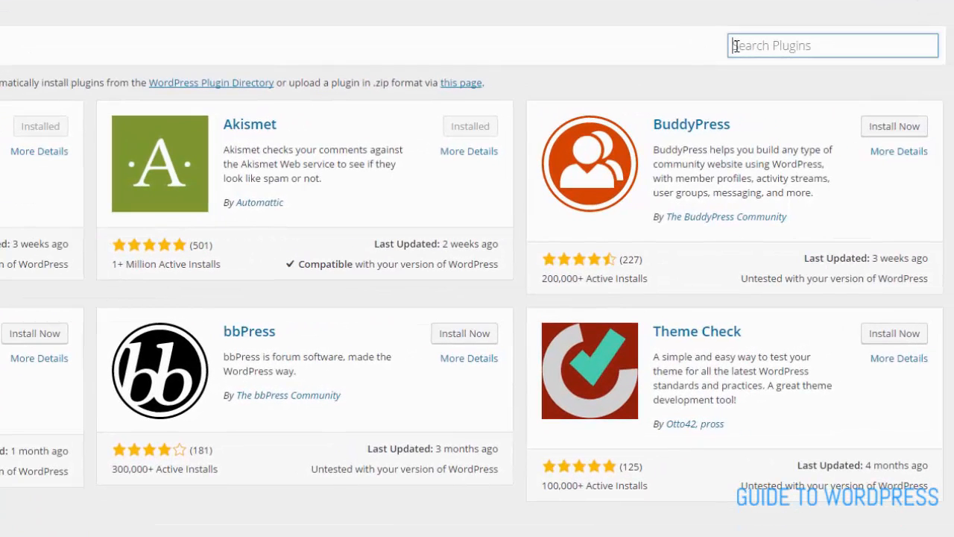
text(Headers and footers)
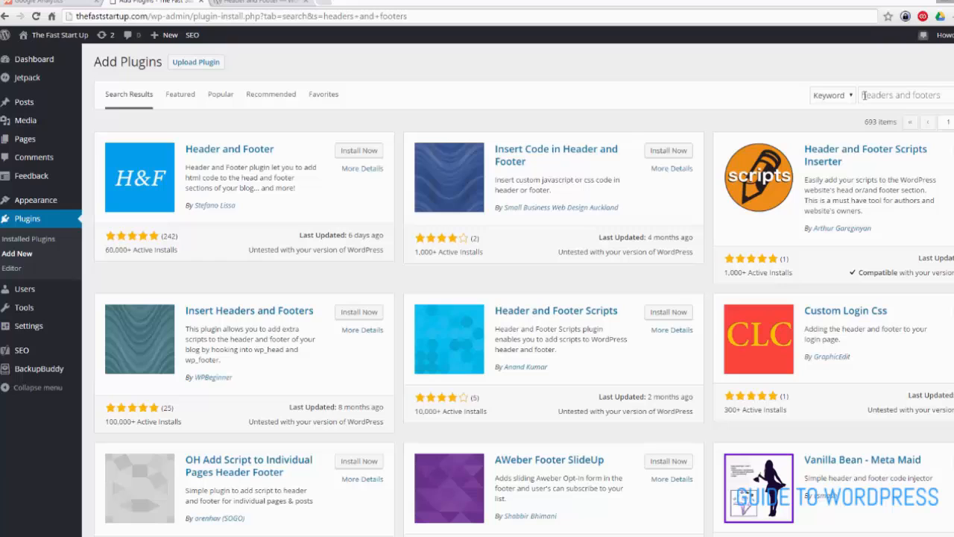
mouse_move(359, 150)
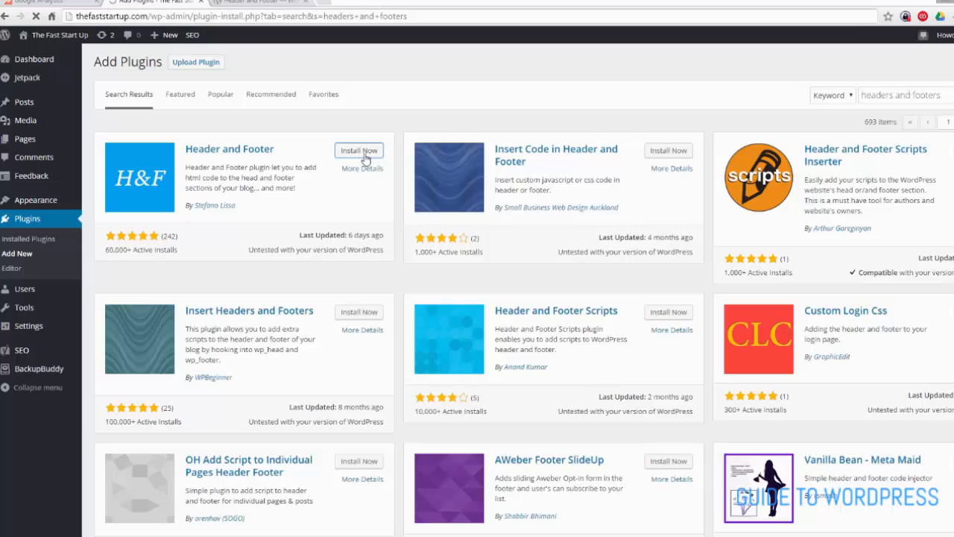
Install the Header and Footer plugin from the results and activate it
click(358, 149)
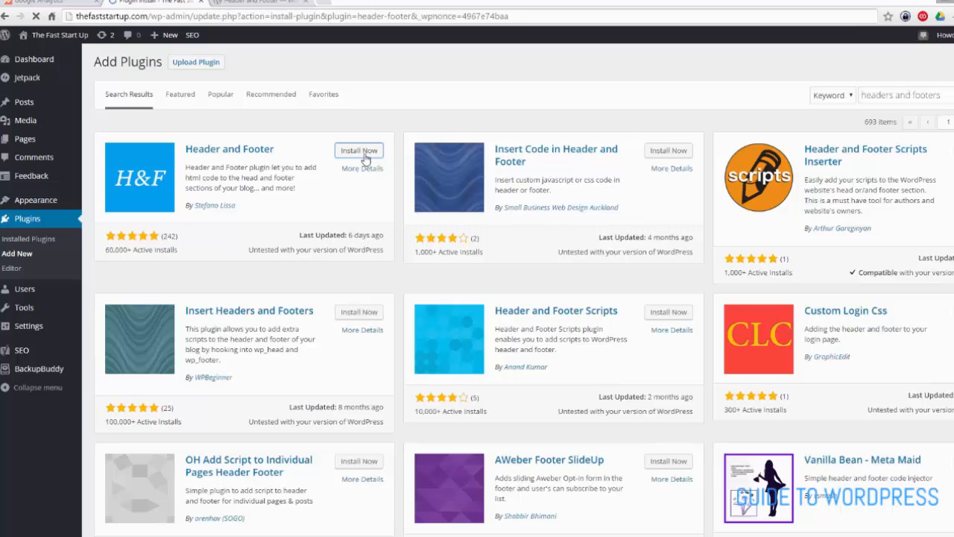
click(358, 149)
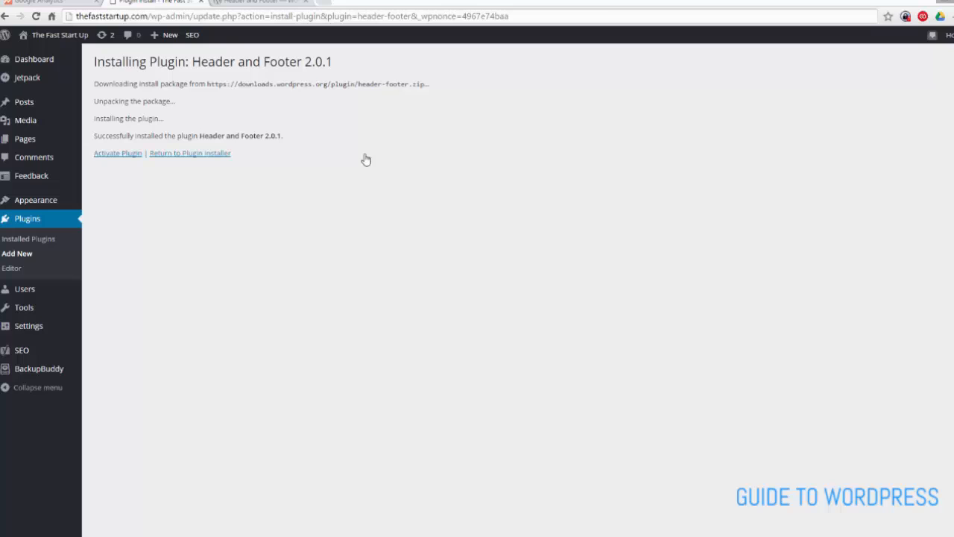
mouse_move(116, 152)
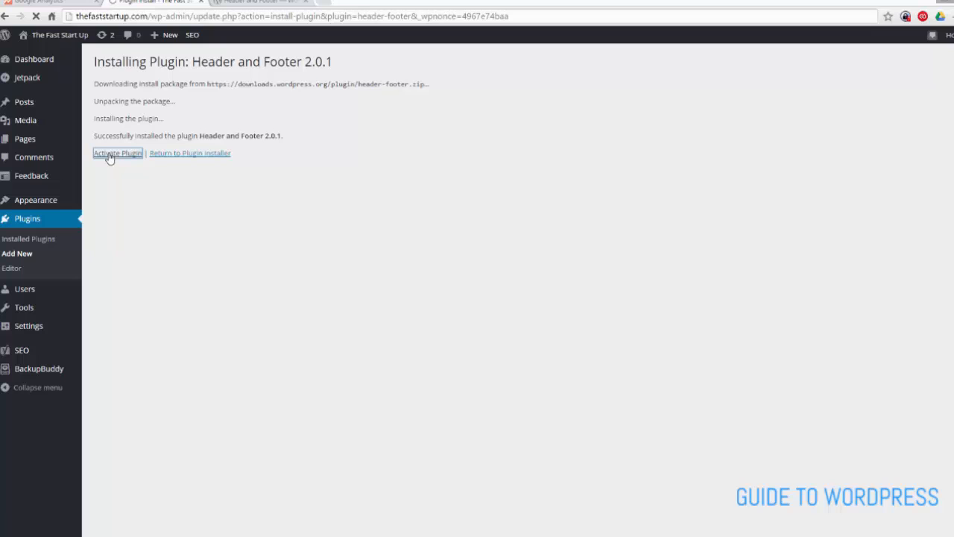
click(116, 152)
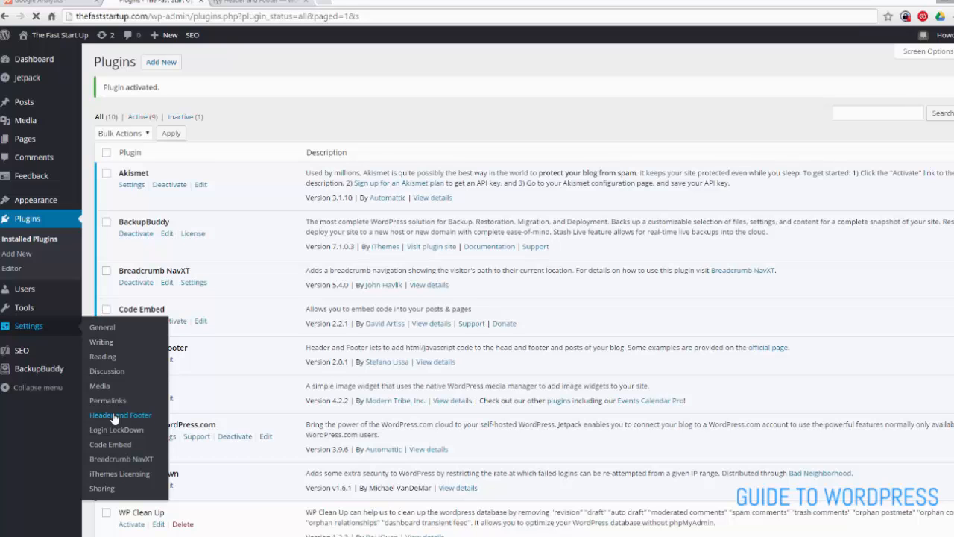
Paste the Google Analytics tracking script into the HEAD section injection box and save
click(119, 415)
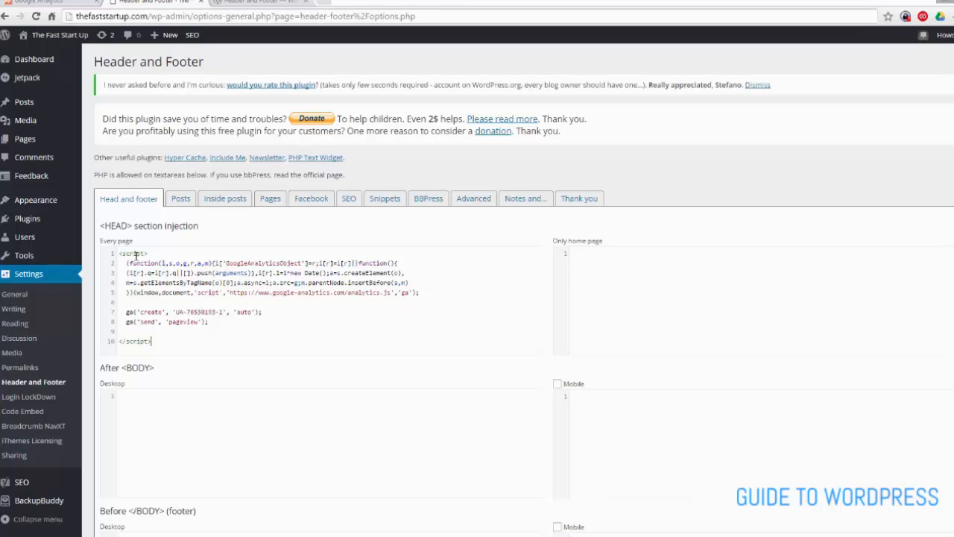
scroll(down, 3)
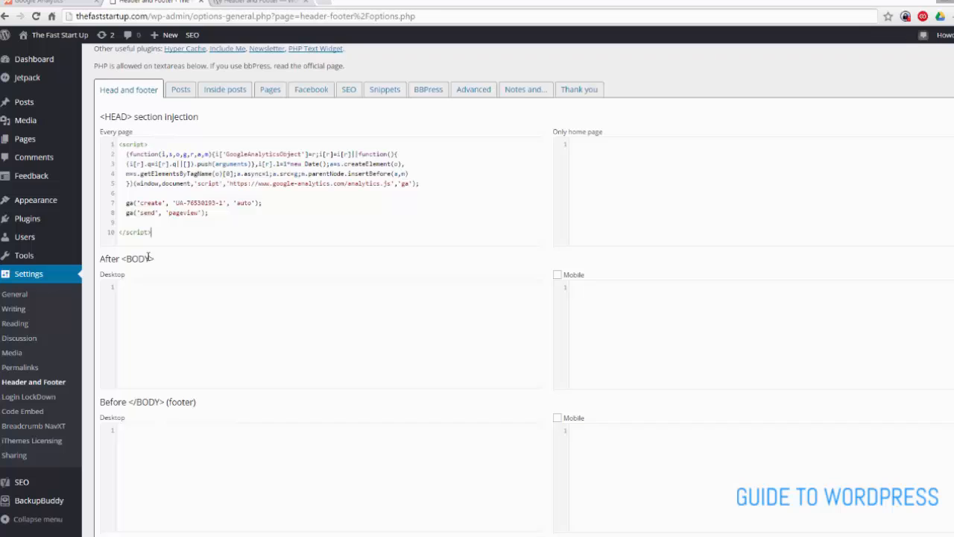
scroll(down, 3)
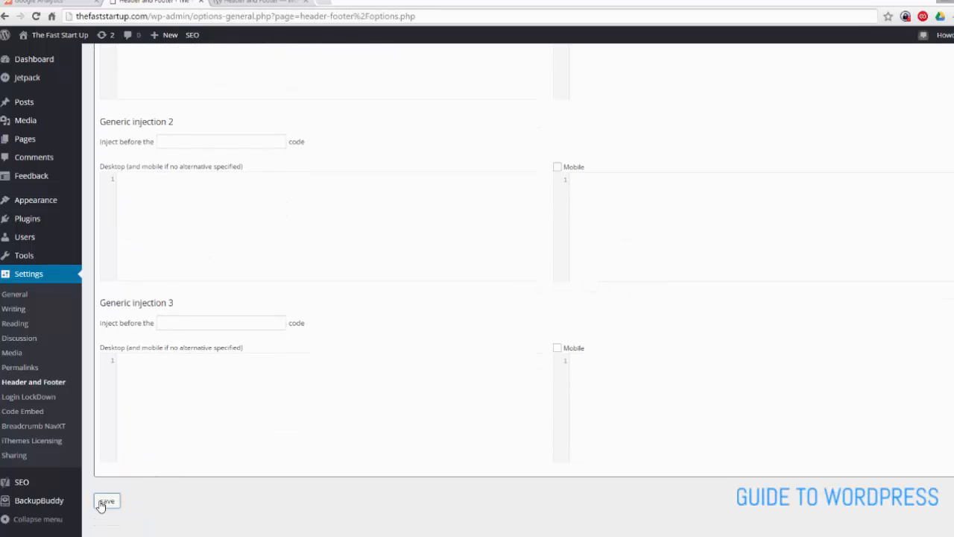
click(107, 501)
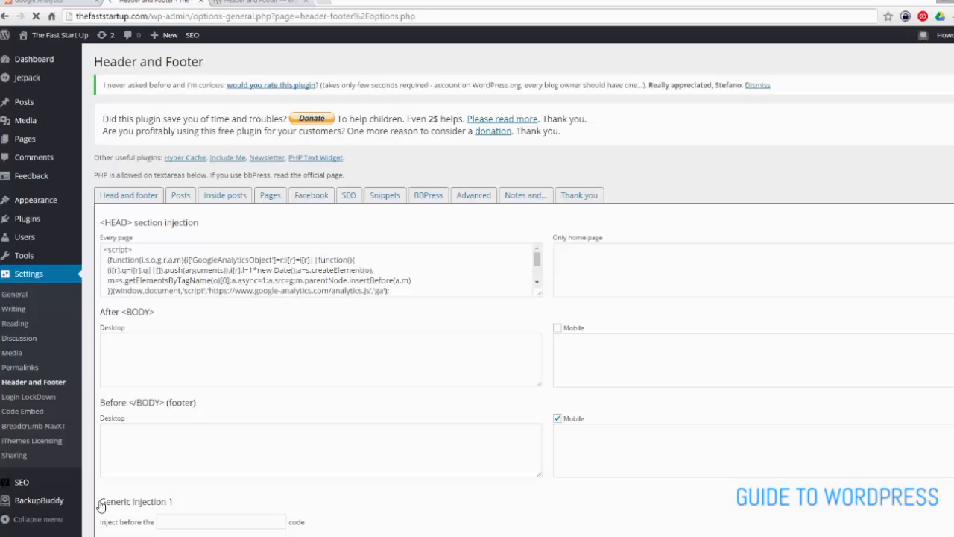